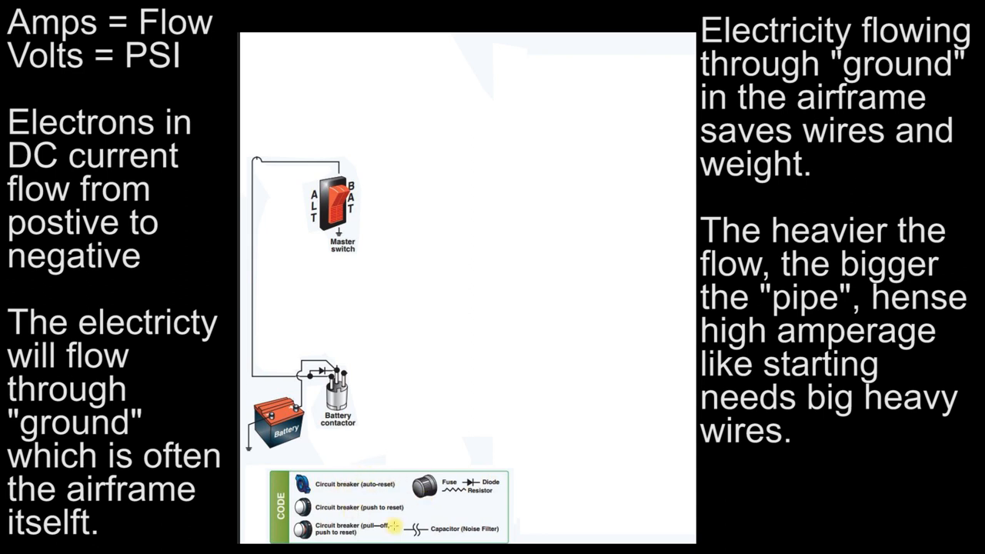
mouse_move(571, 498)
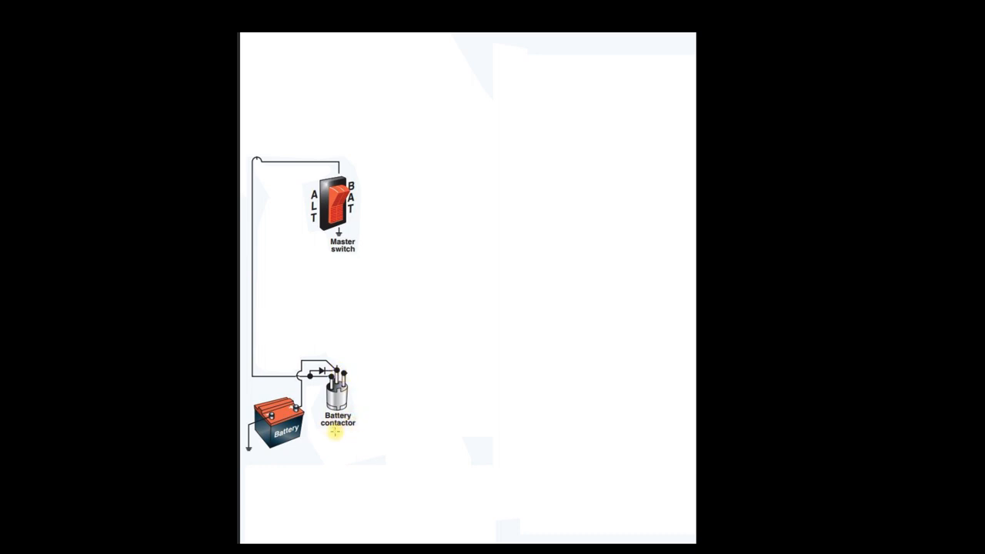
mouse_move(348, 435)
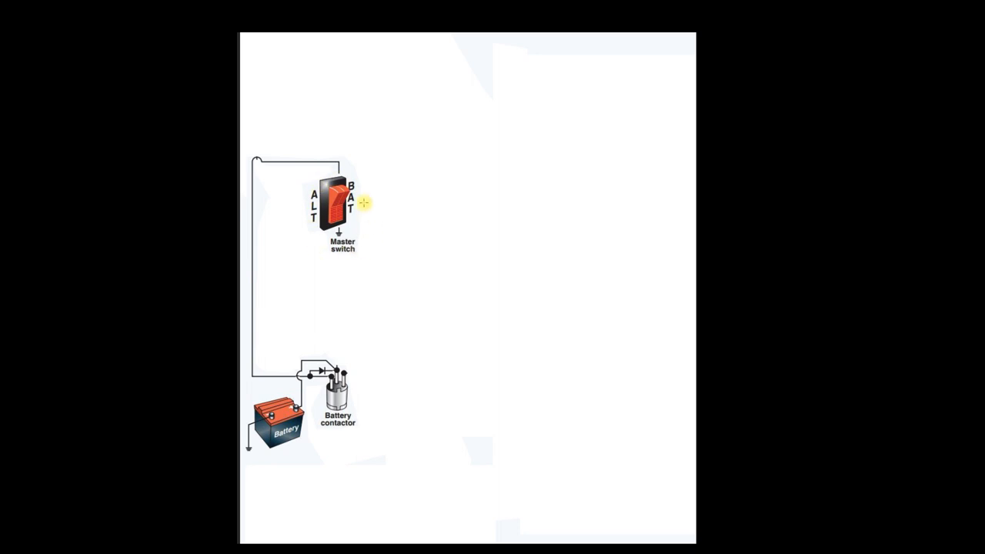
left_click(331, 208)
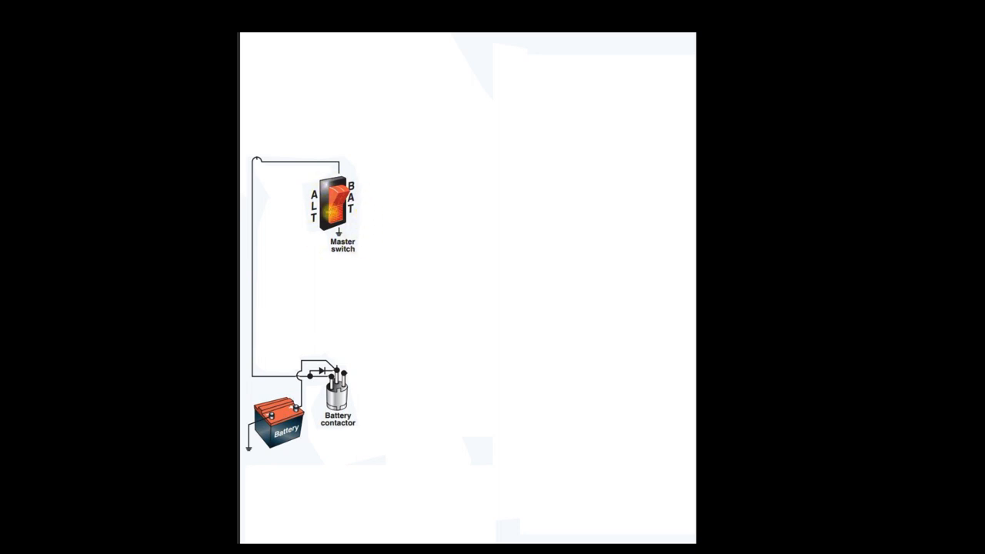
left_click(329, 204)
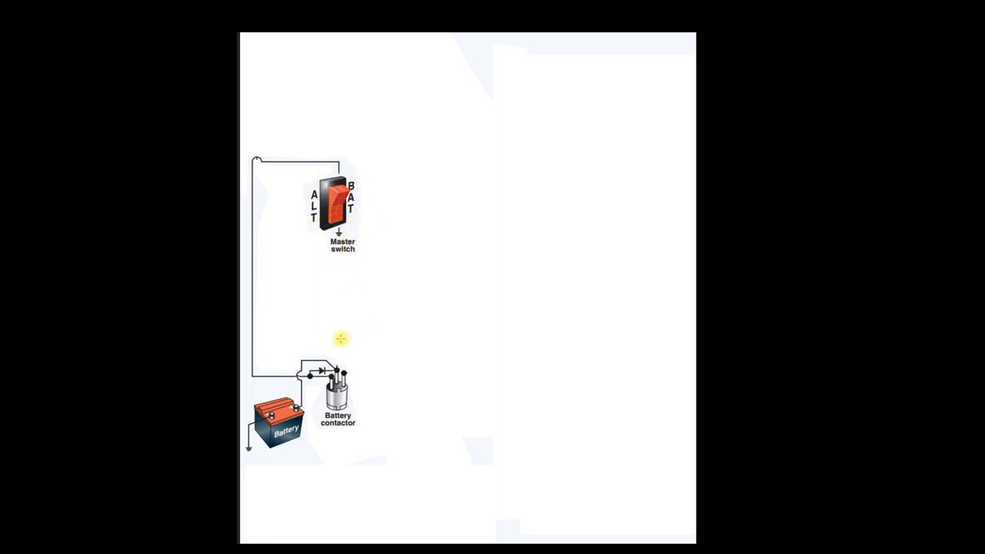
mouse_move(270, 294)
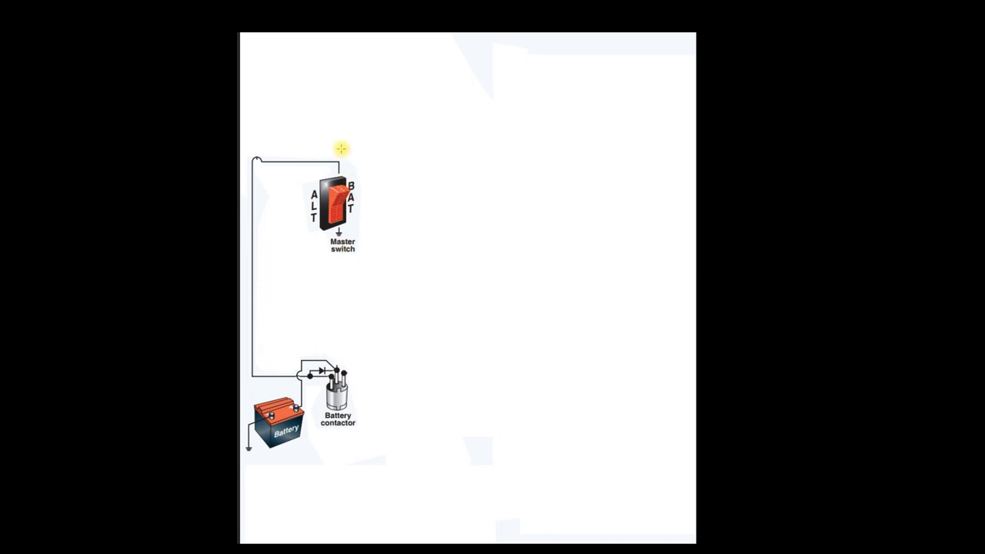
mouse_move(345, 230)
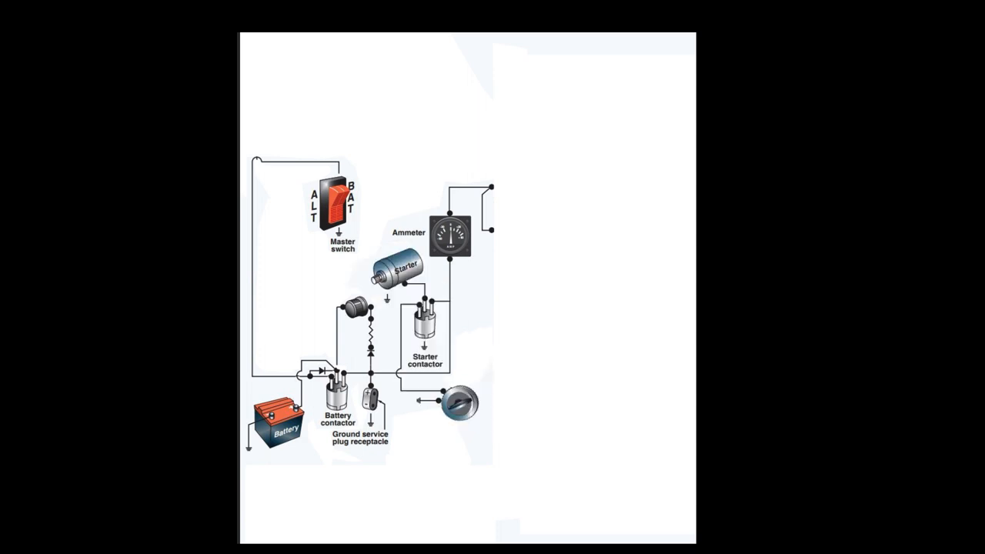
mouse_move(544, 383)
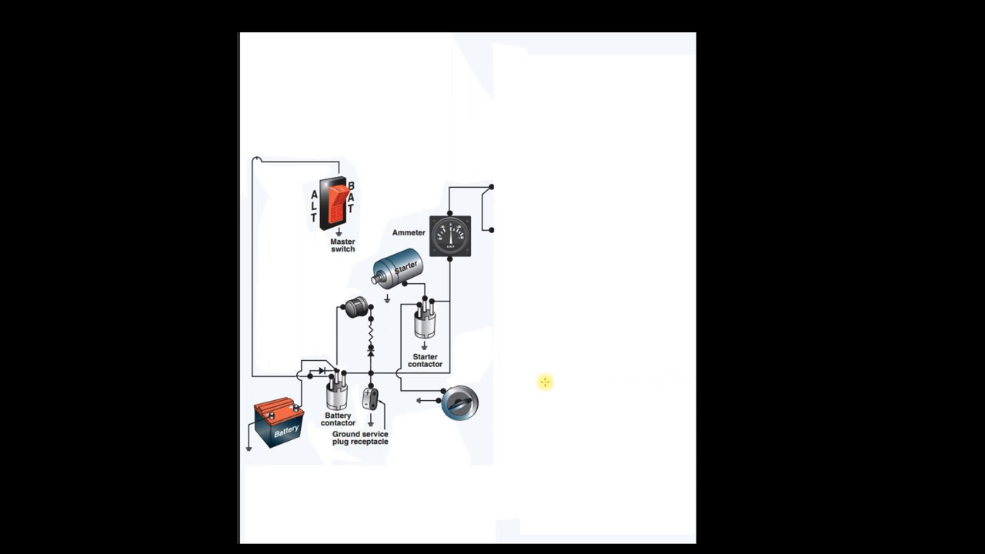
Advance the slide to add the battery, master switch, ammeter, starter contactor and ground service plug
left_click(460, 403)
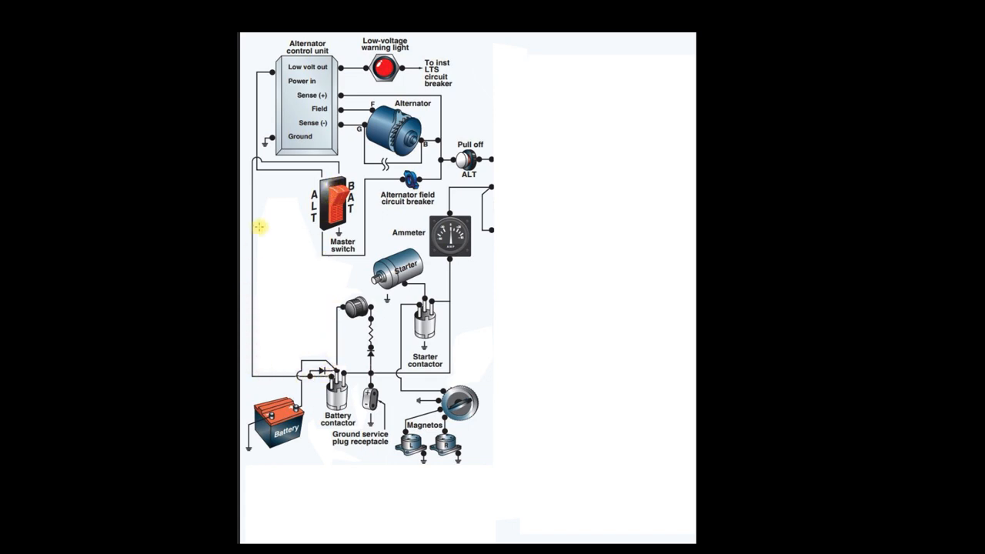
mouse_move(373, 188)
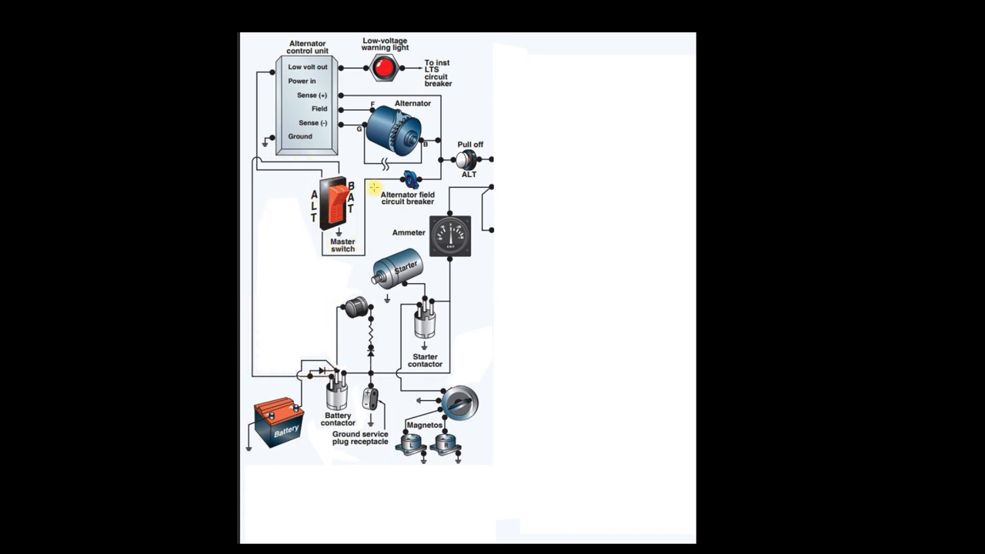
mouse_move(440, 179)
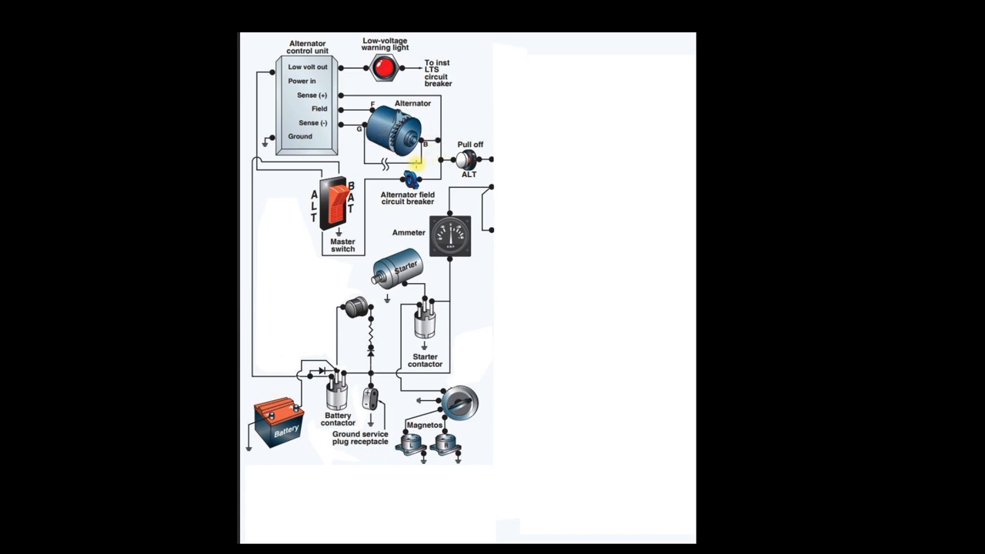
mouse_move(361, 94)
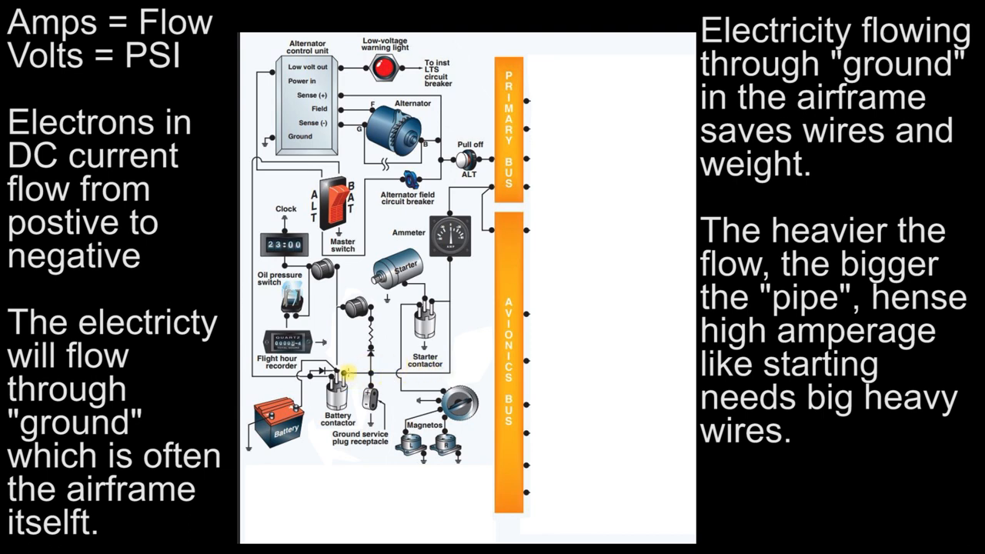
mouse_move(323, 354)
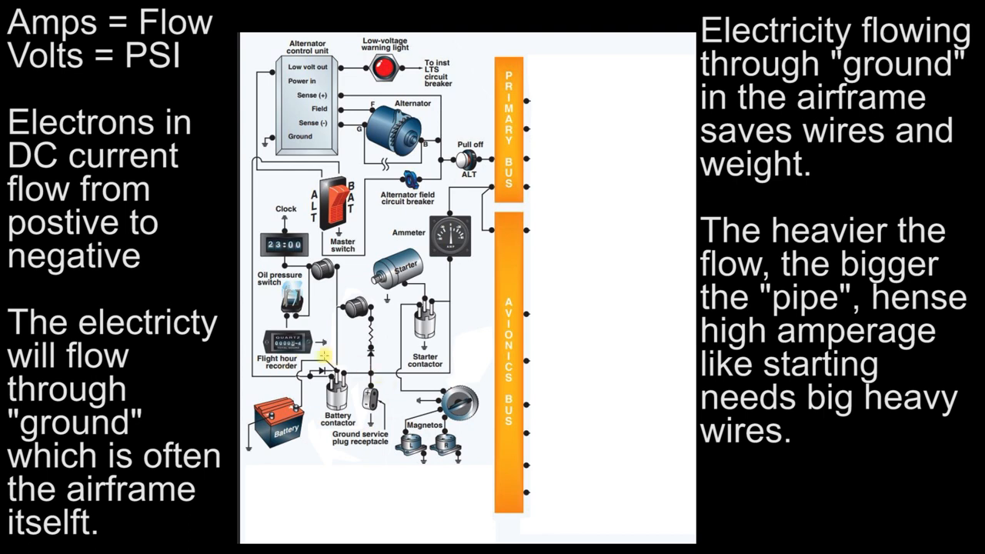